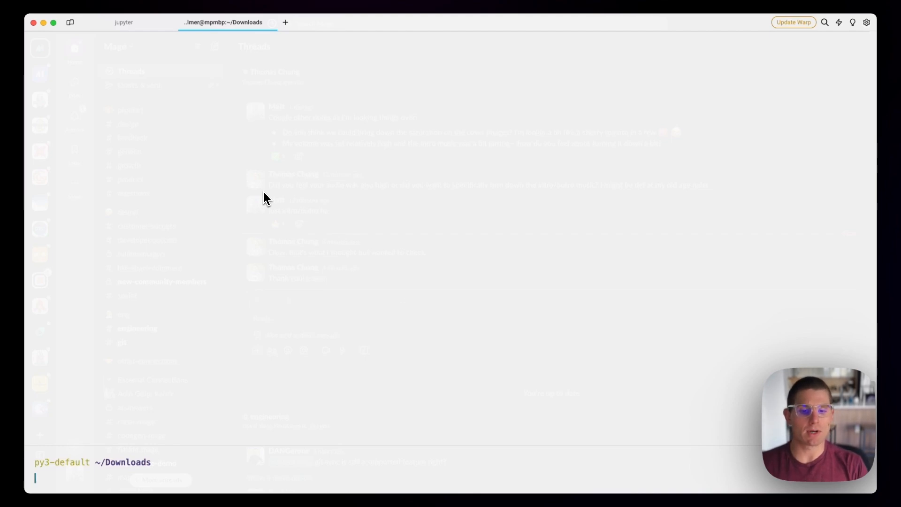
Step: Run gcloud storage ls to verify the Google Cloud CLI lists the Cloud Storage buckets
type("gcloud storage ls")
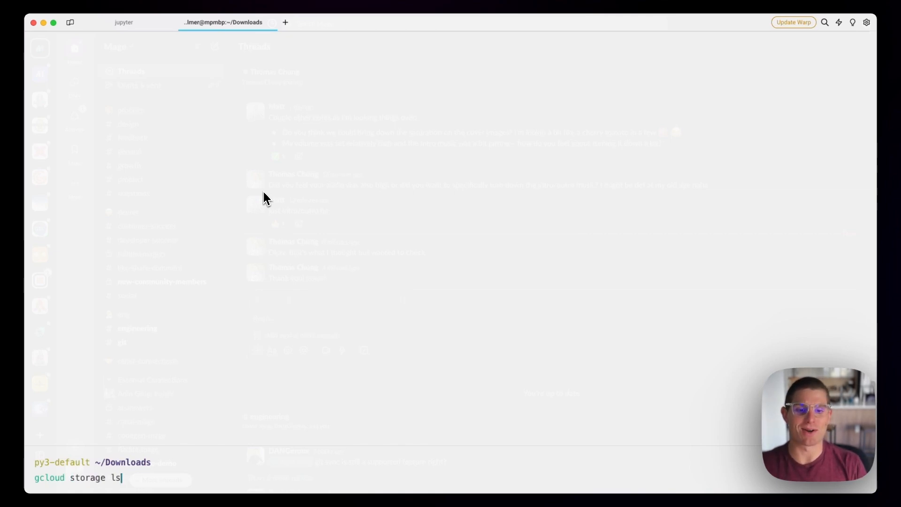
key("enter")
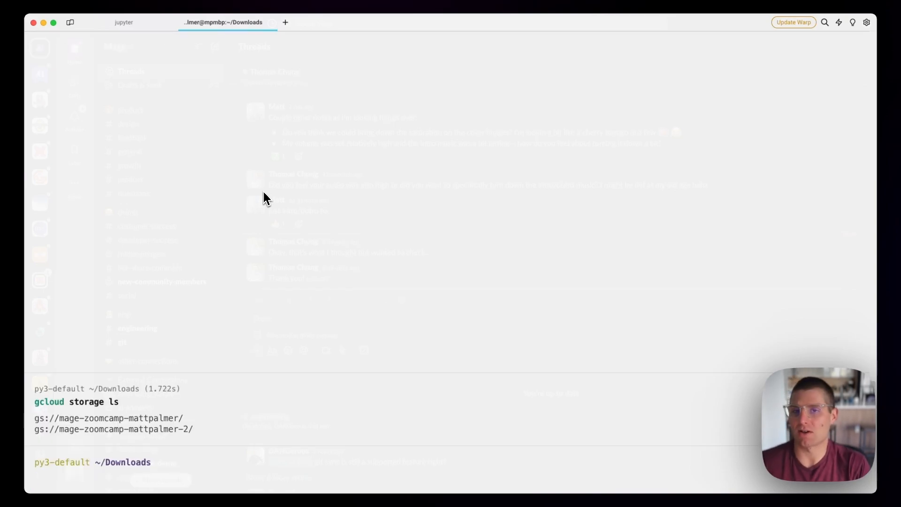
Step: Clear the terminal and clone the mage-ai-terraform-templates repository from GitHub
type("clear")
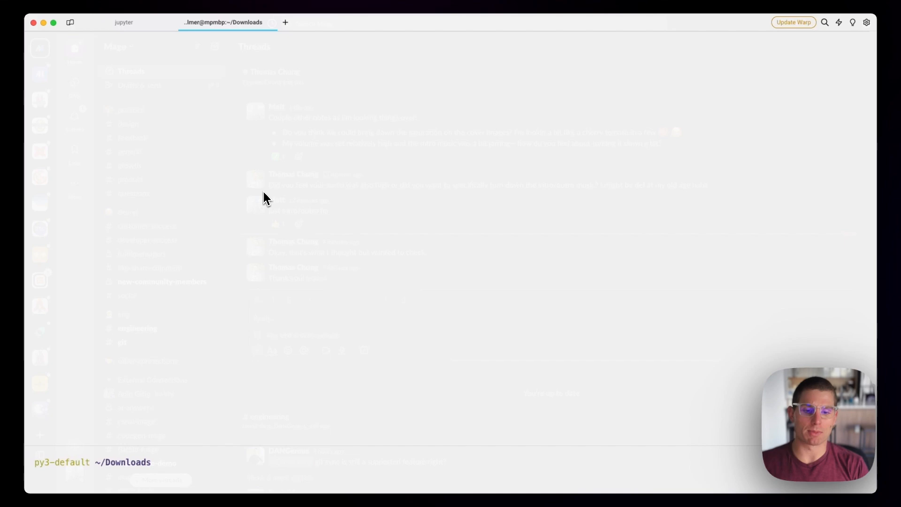
type("git clone https://github.com/mage-ai/mage-ai-terraform-templates.git")
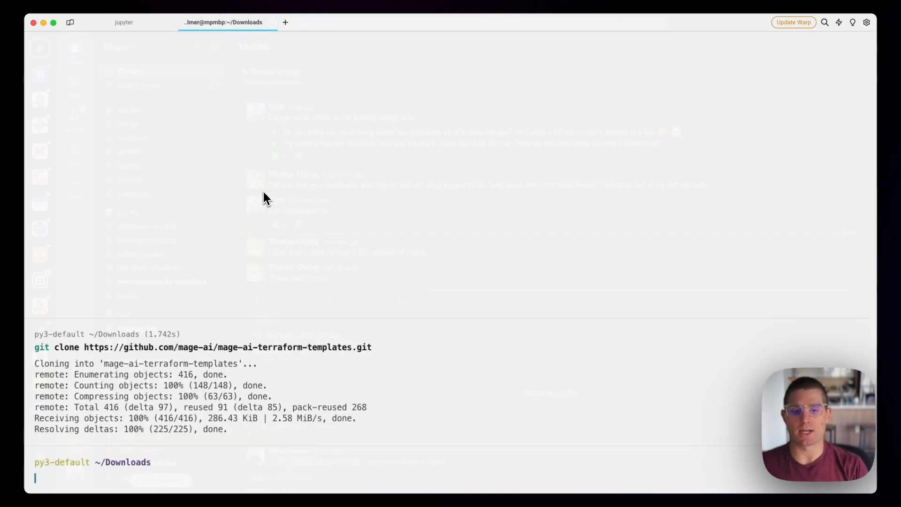
Step: Change into the cloned mage-ai-terraform-templates folder and list its provider directories
type("cd mage-ai-terraform-templates/")
type("ls -la")
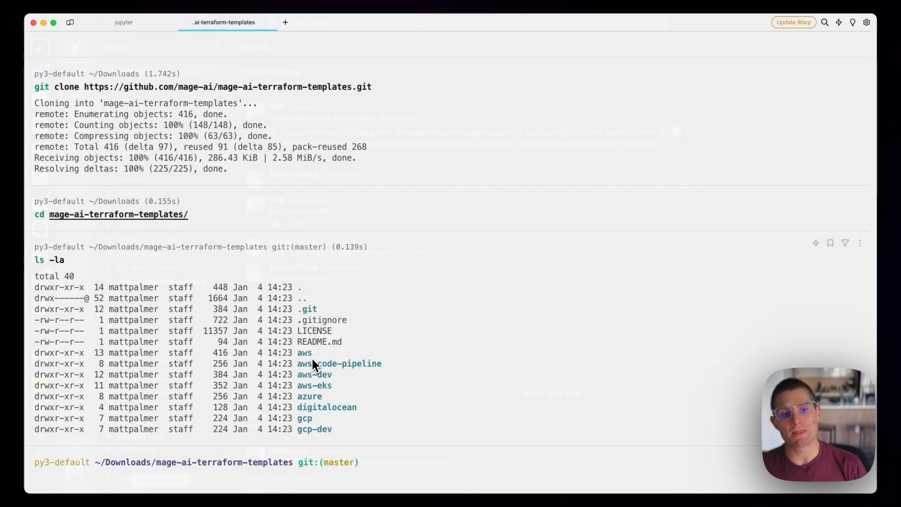
mouse_move(313, 439)
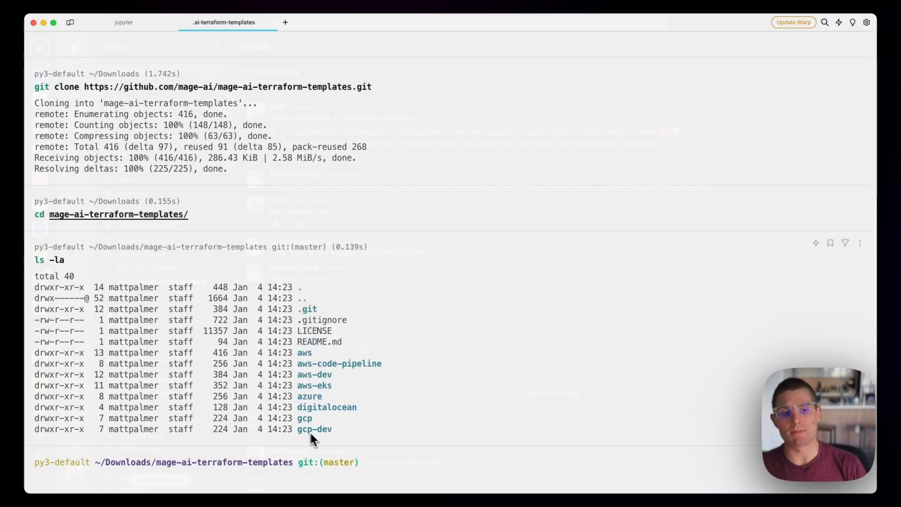
mouse_move(351, 448)
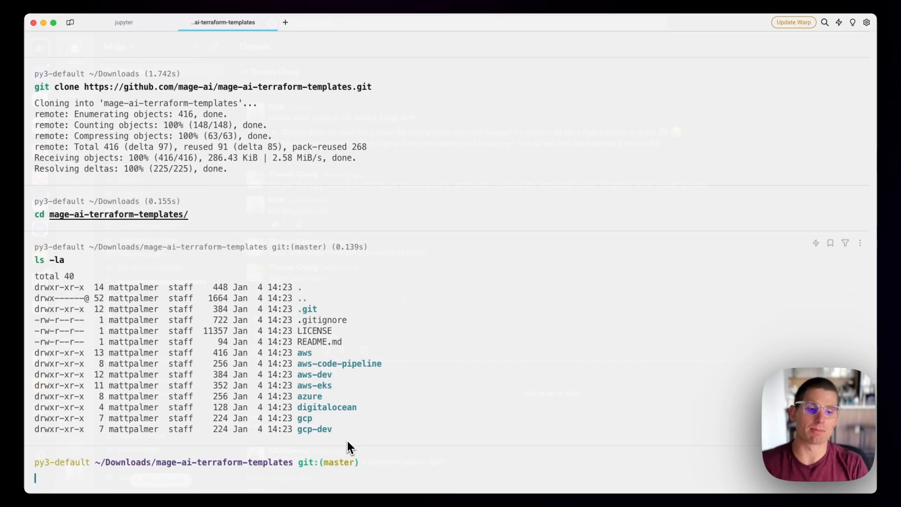
Step: Change into the gcp template folder and list its Terraform files with ls -la
type("git clone https://github.com/mage-ai/mage-ai-terraform-templates.git")
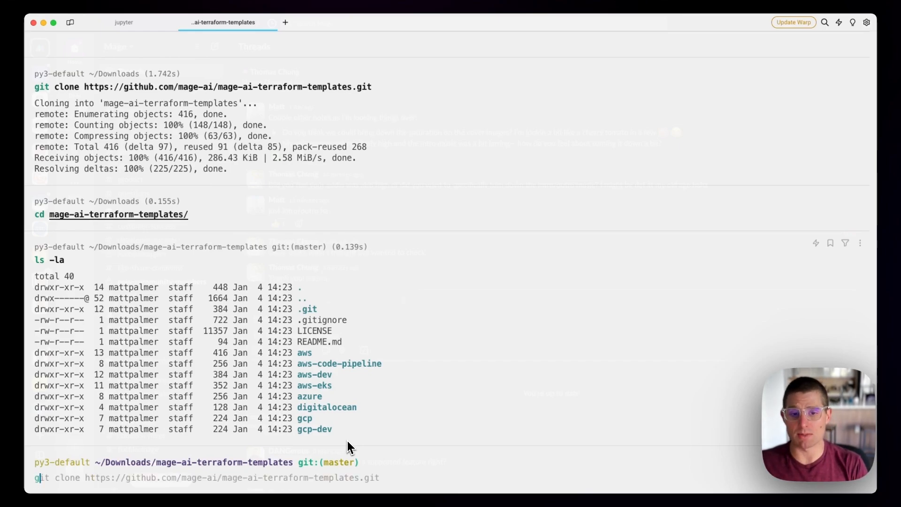
type("cd gco")
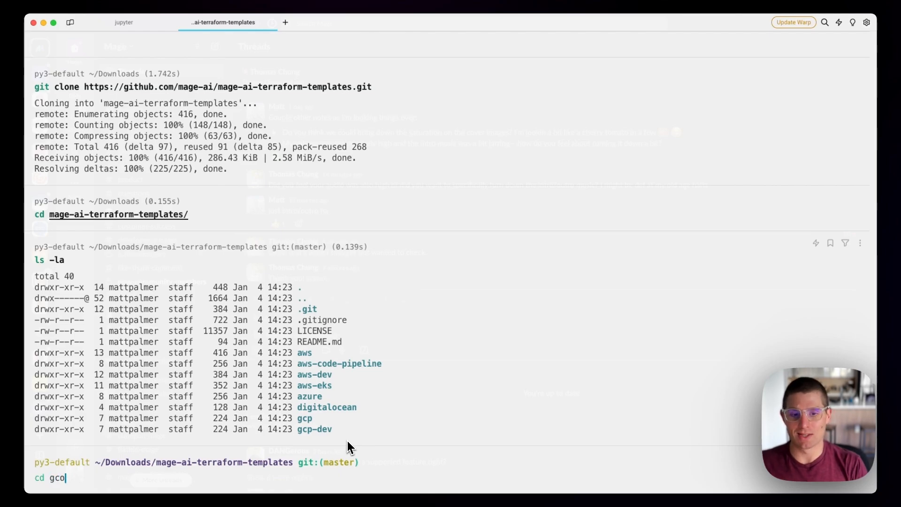
key("enter")
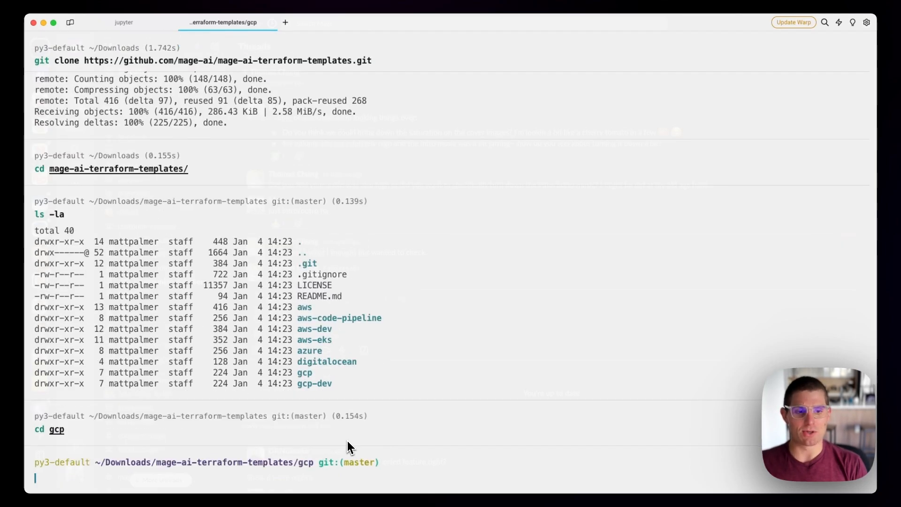
type("ls -la")
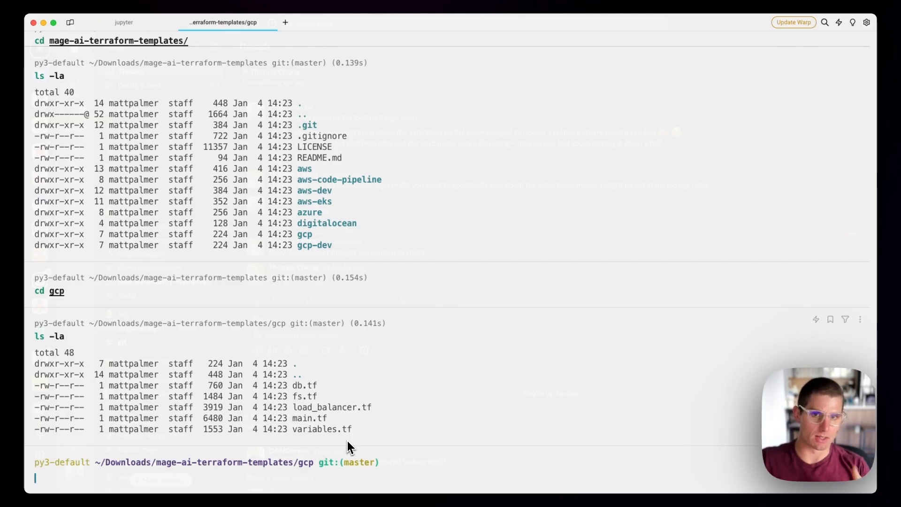
Step: Enter code . to open the gcp folder in VS Code
type("code .")
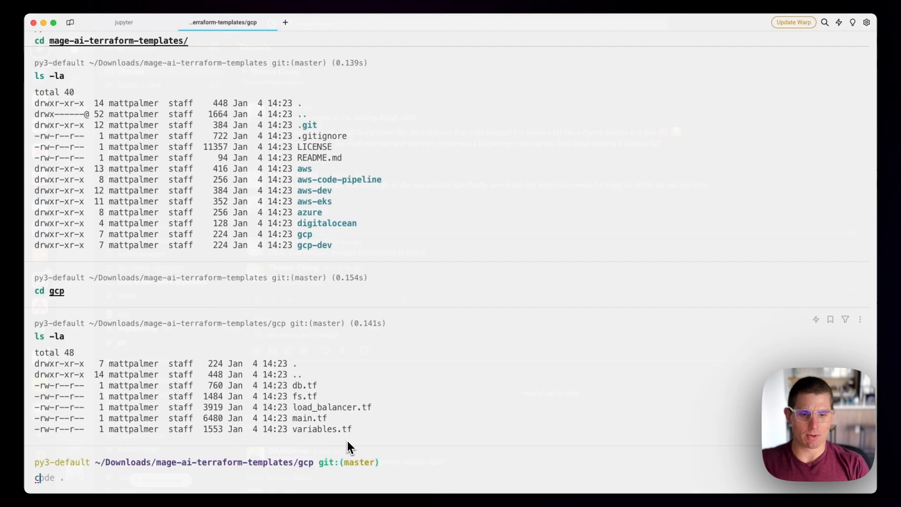
type("ode .")
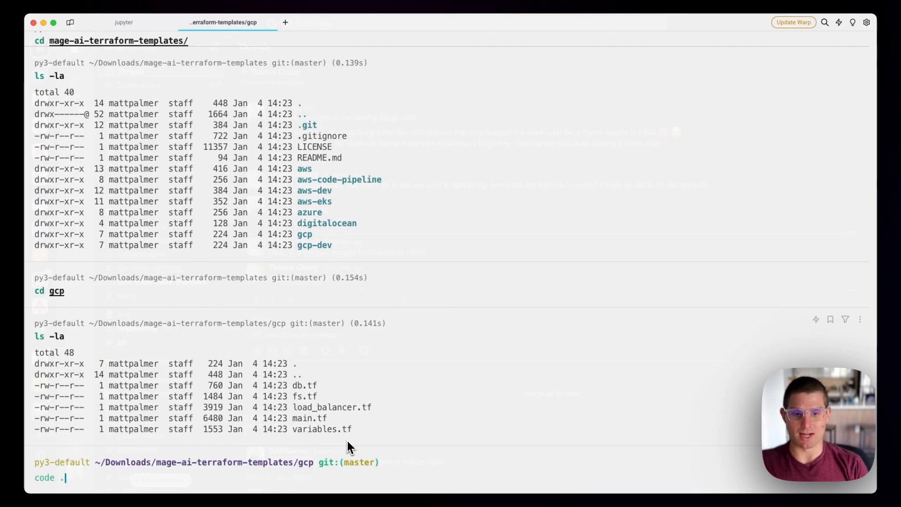